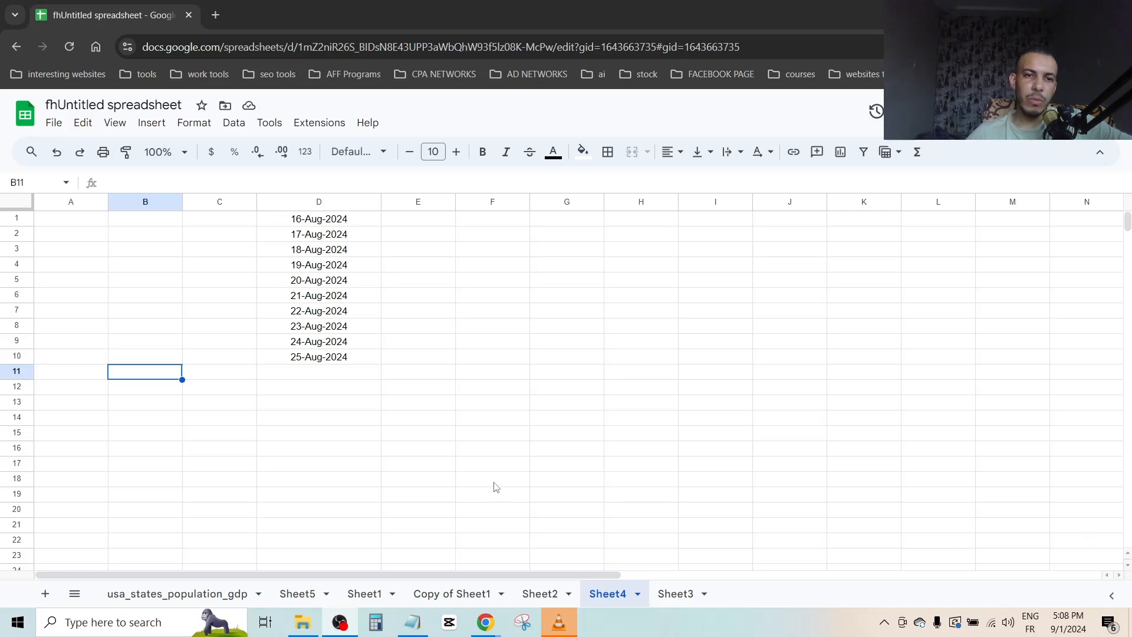
mouse_move(327, 383)
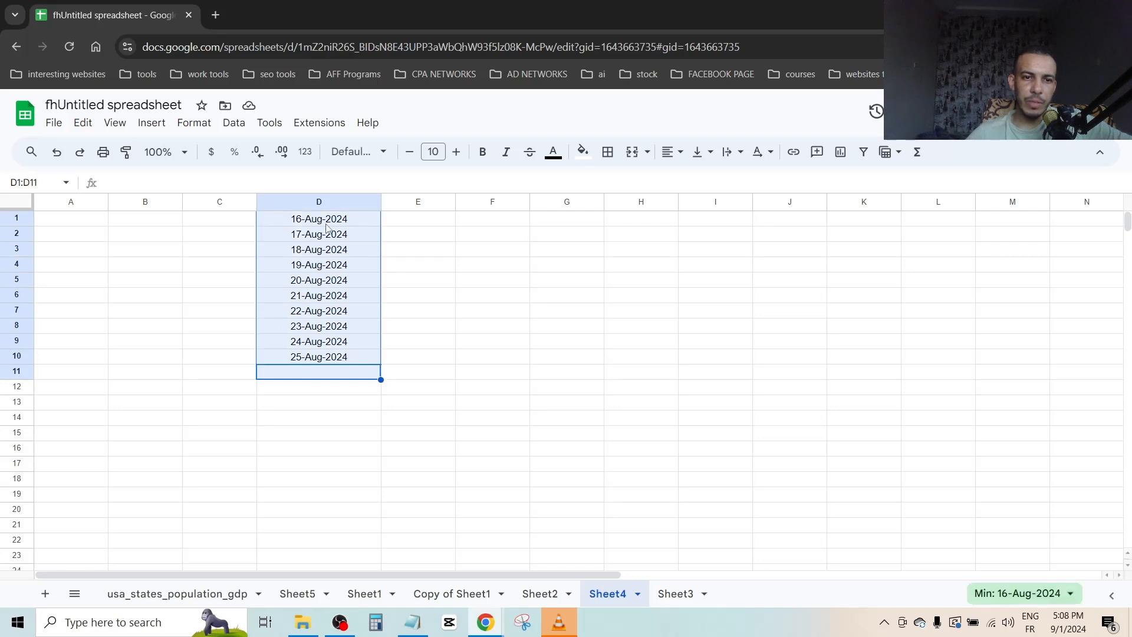
mouse_move(327, 331)
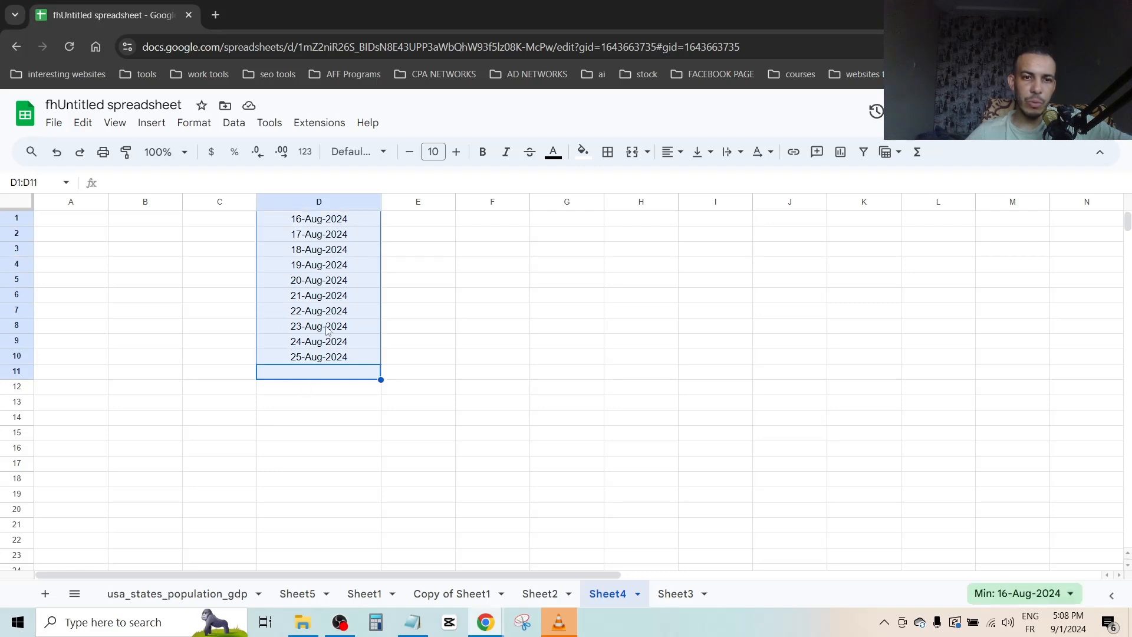
mouse_move(189, 398)
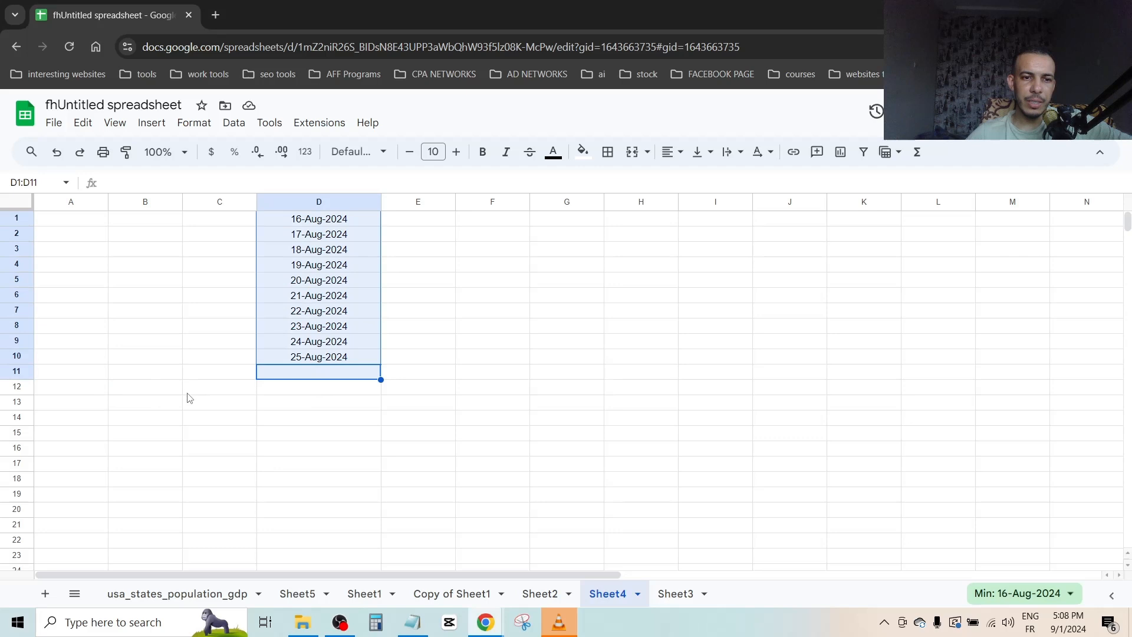
Select all of column D holding the ten August 2024 dates and copy it
click(417, 418)
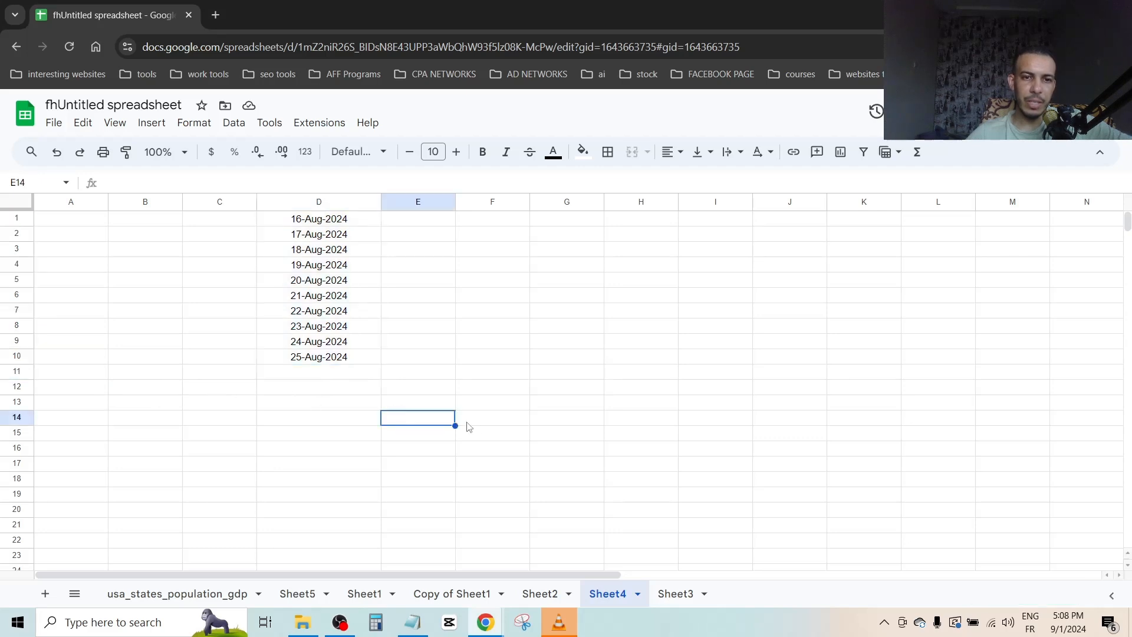
mouse_move(340, 370)
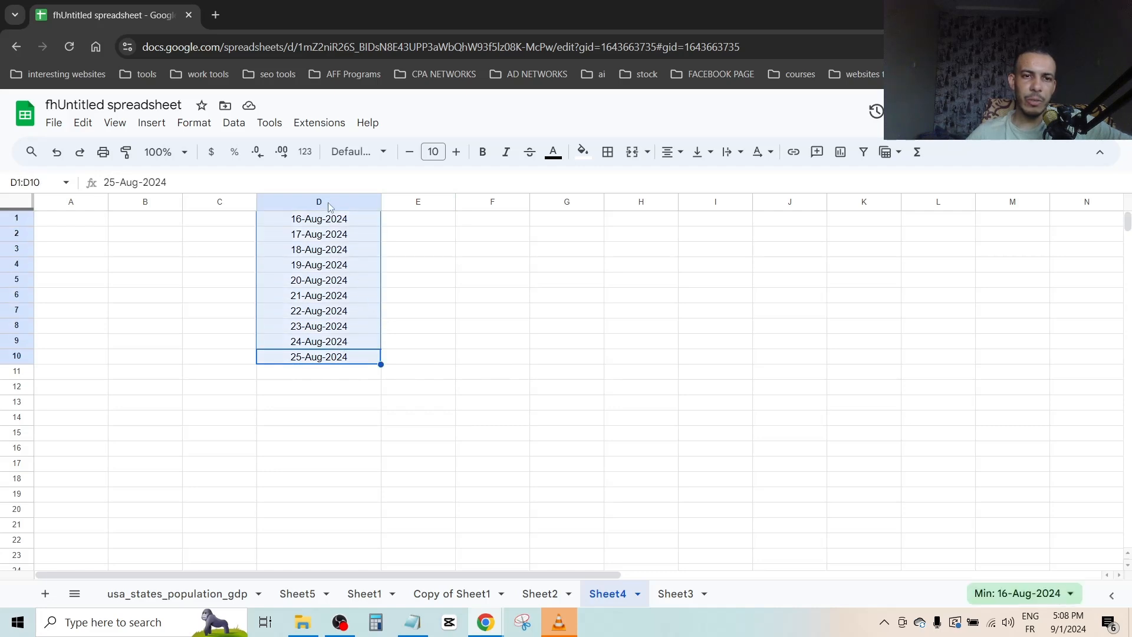
click(318, 202)
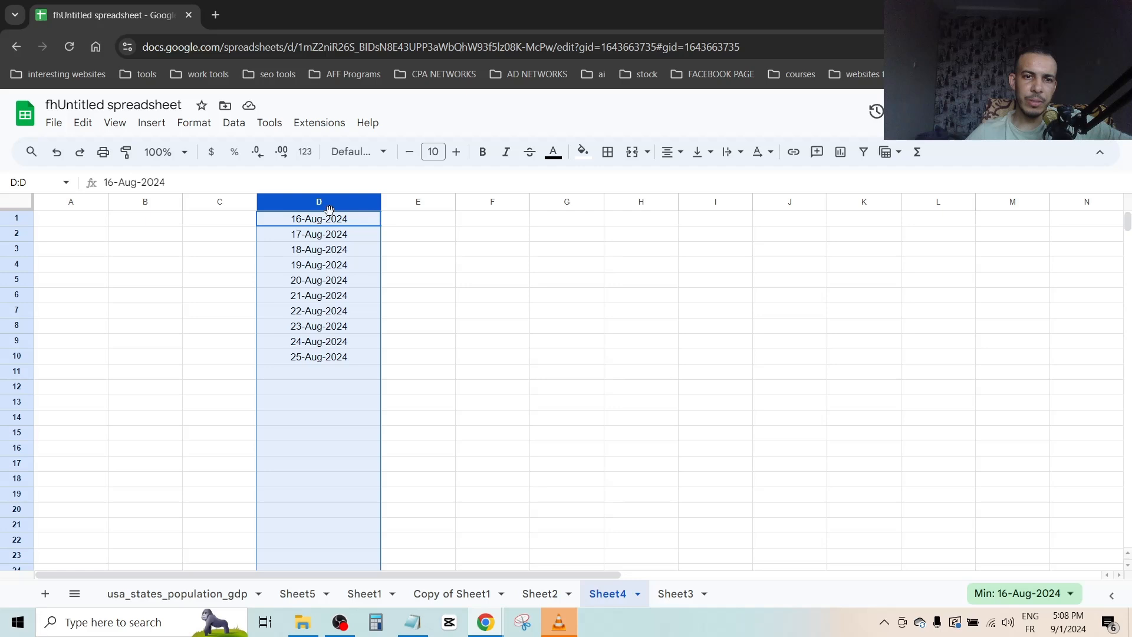
right_click(317, 218)
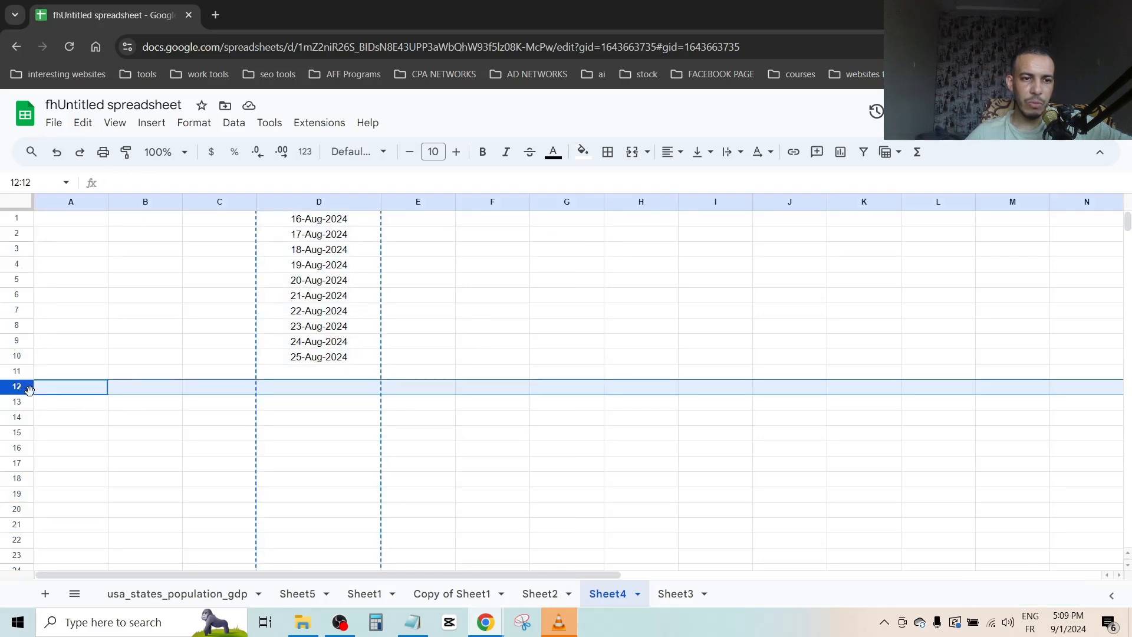
mouse_move(60, 392)
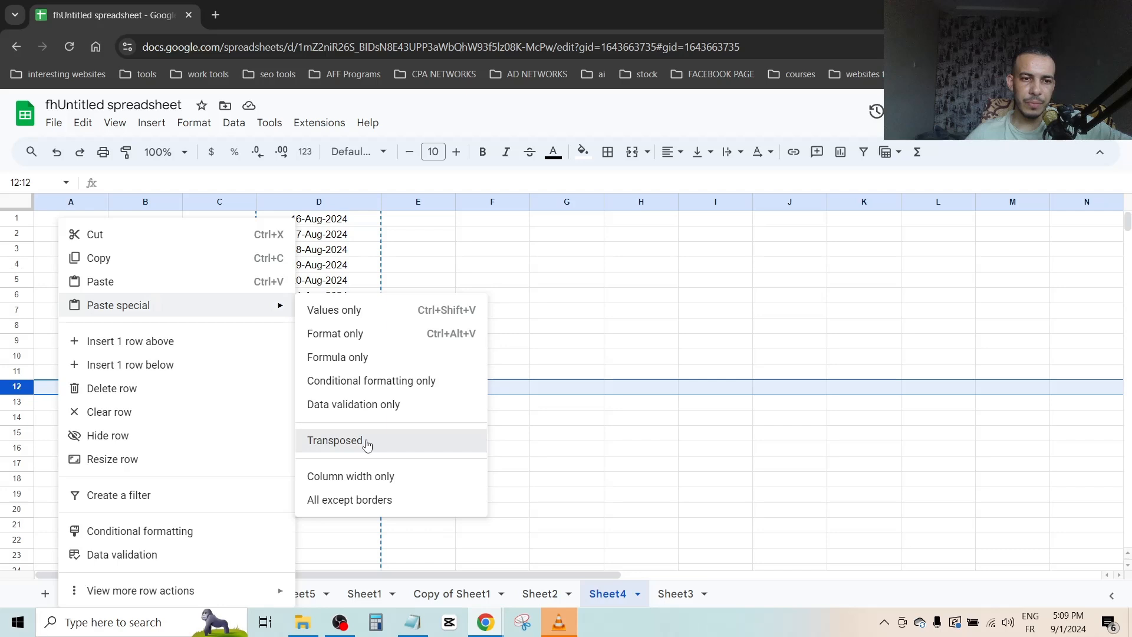
Paste special transposed so the dates from 16-Aug-2024 run across row 12
click(336, 440)
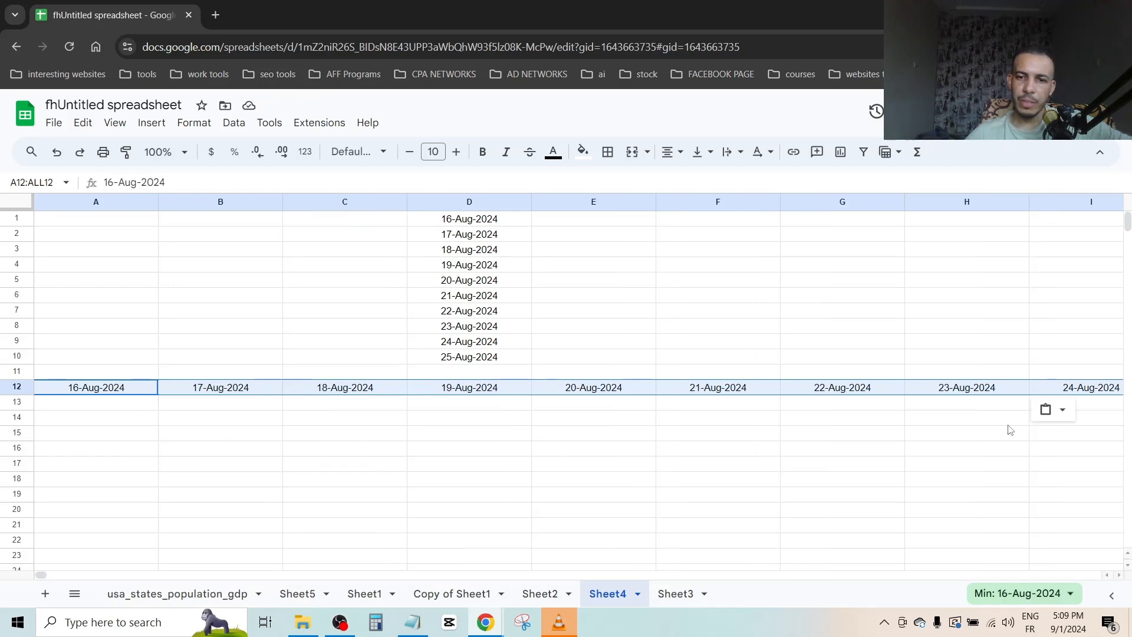
click(717, 509)
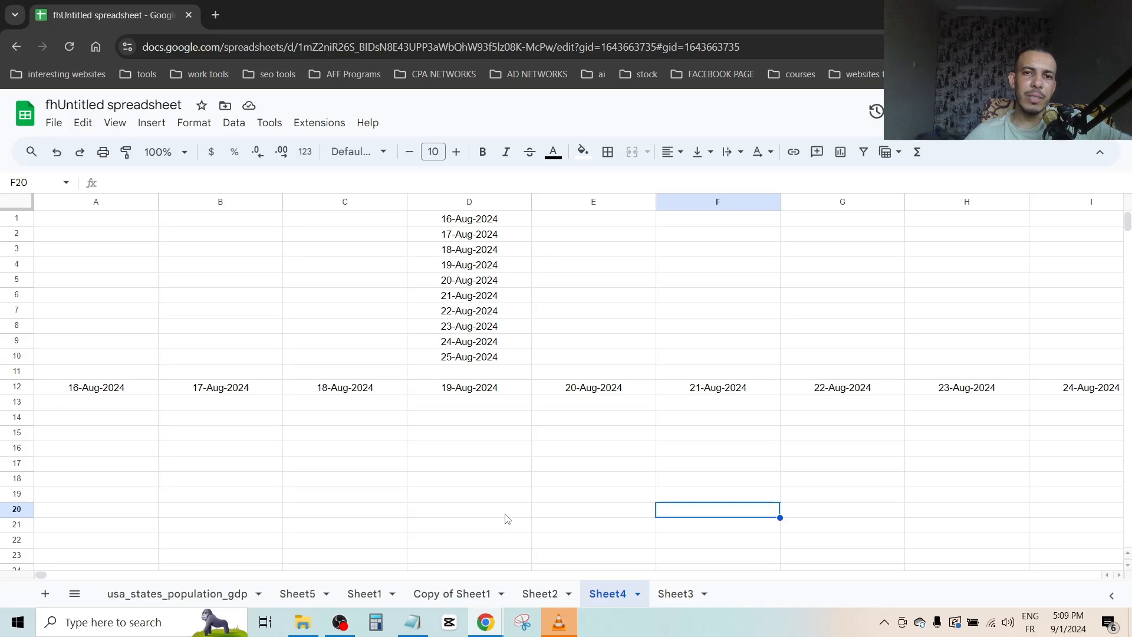
mouse_move(508, 517)
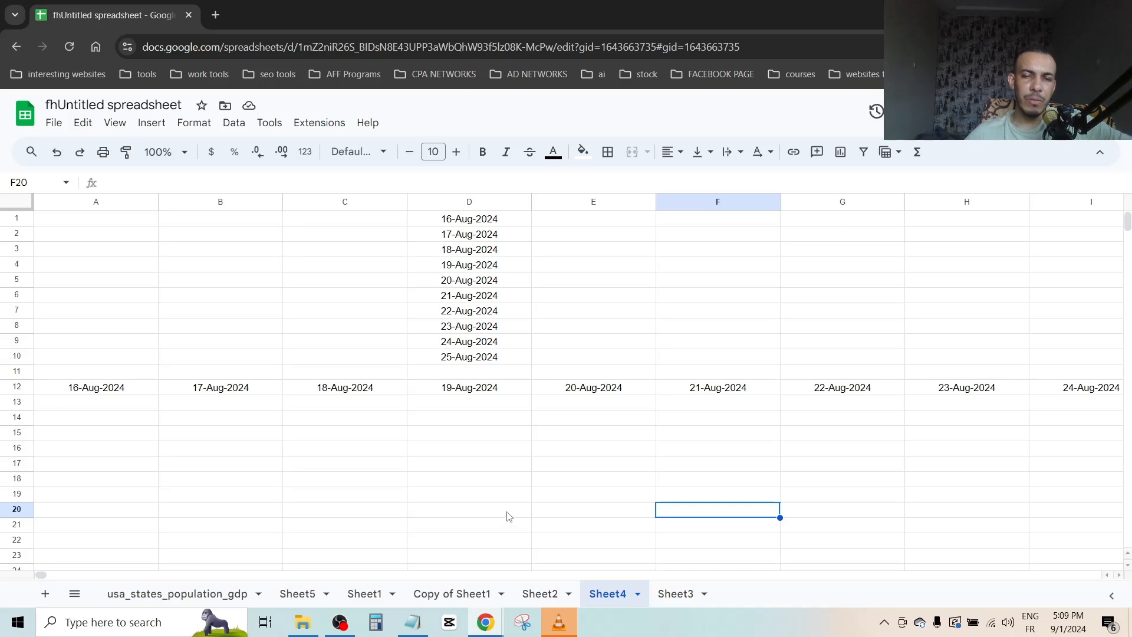
mouse_move(508, 514)
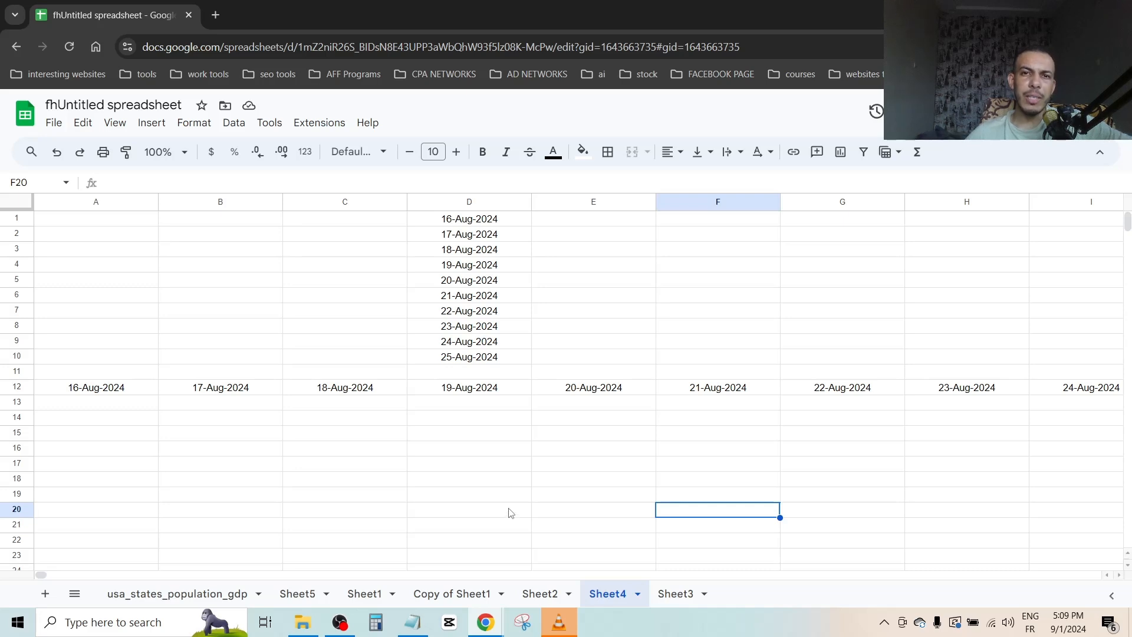